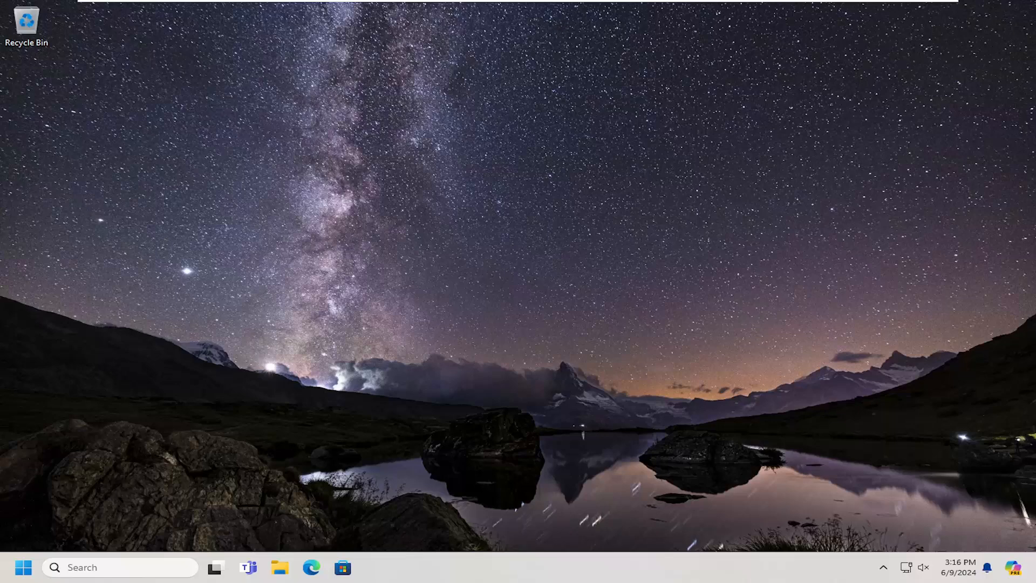
mouse_move(641, 304)
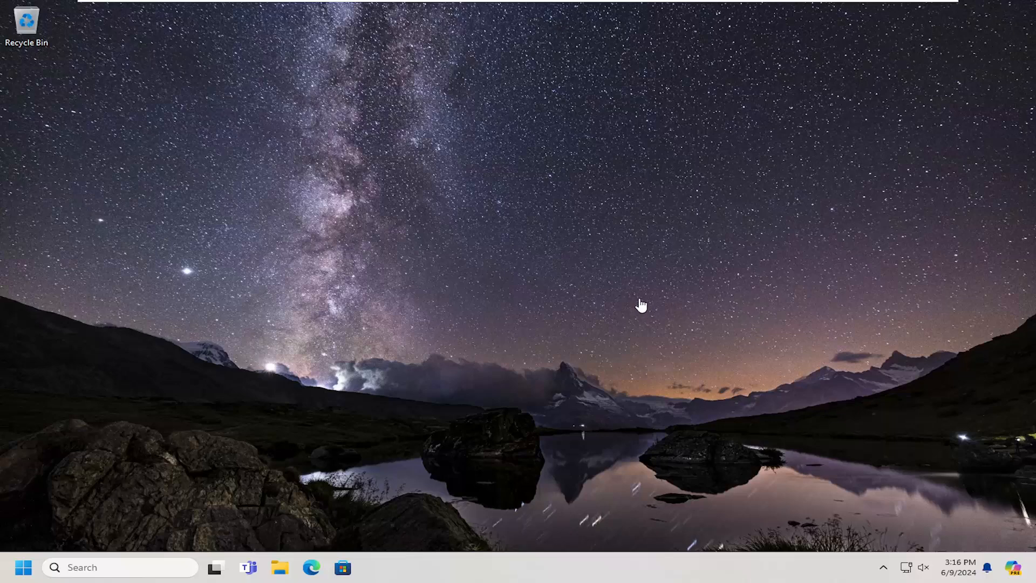
mouse_move(46, 531)
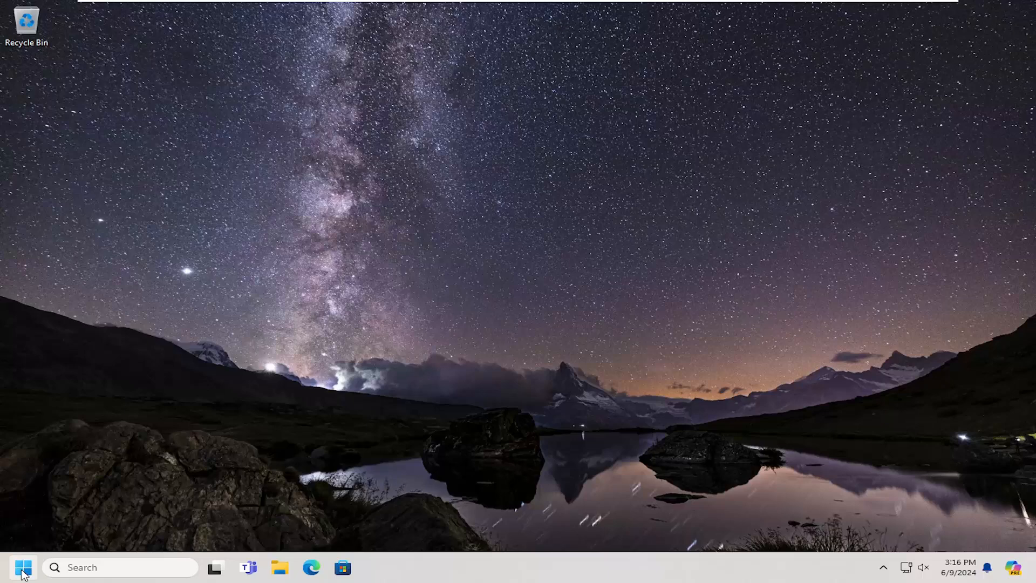
- Launch Control Panel from a Start search and go to its Hardware and Sound page
text(control panel)
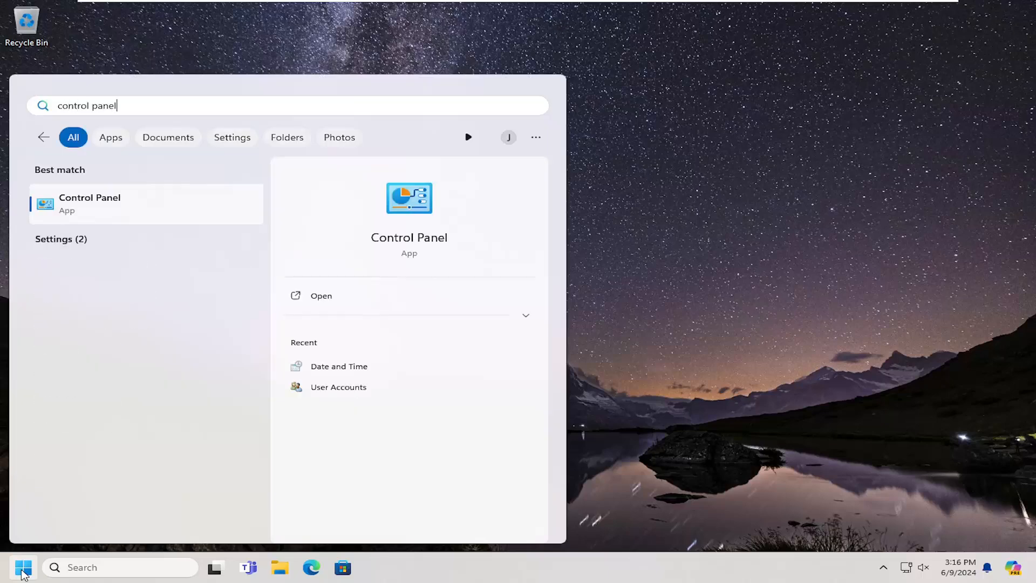
mouse_move(90, 212)
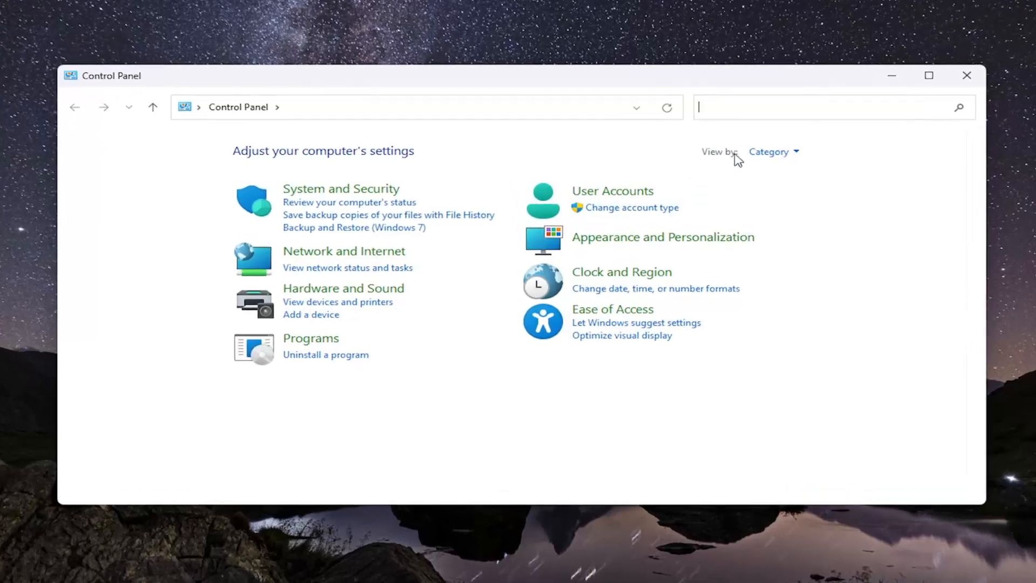
click(773, 152)
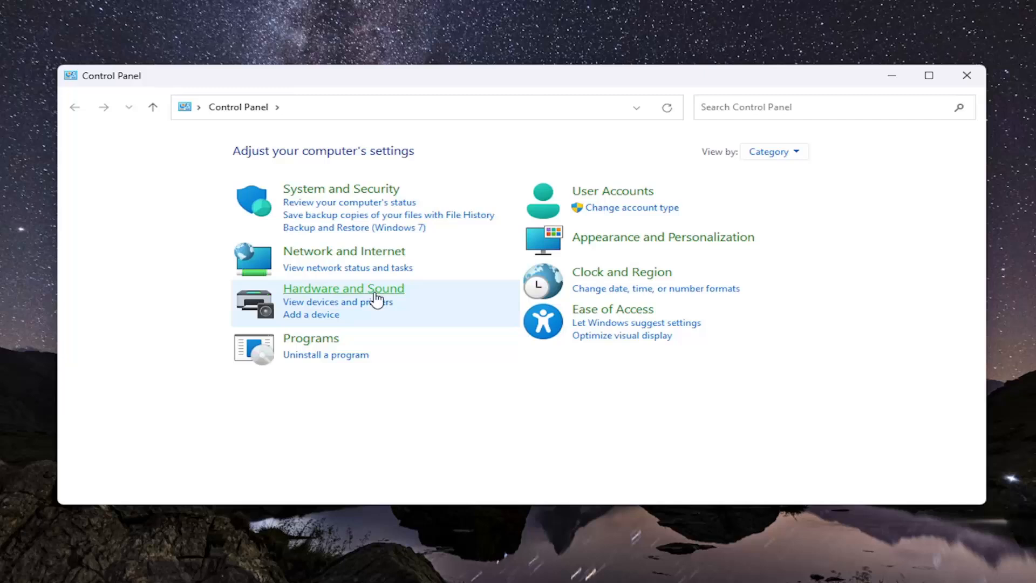
click(344, 288)
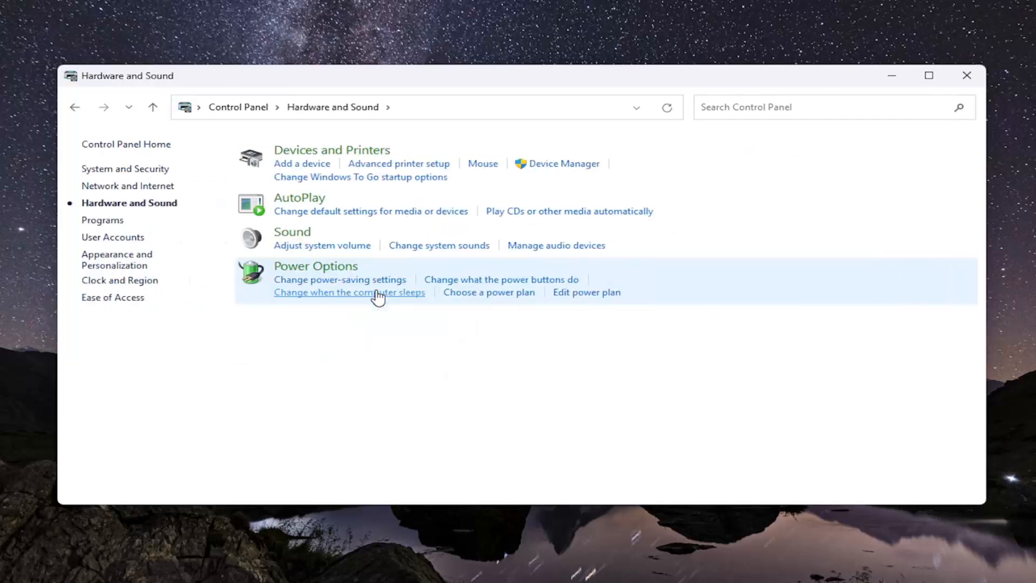
mouse_move(398, 163)
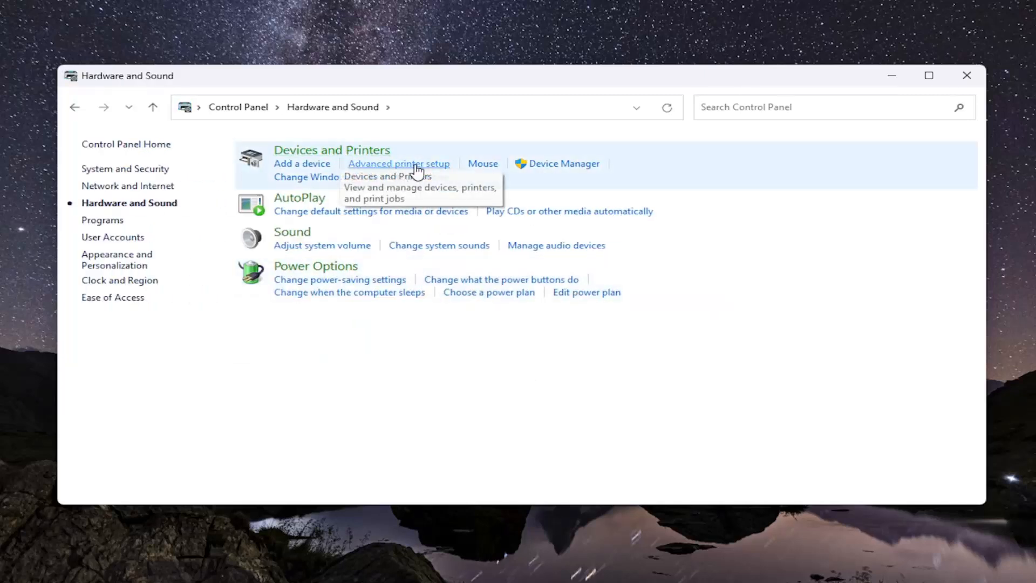
- Reach the HP LaserJet Professional P1102 page under Printers & scanners
click(399, 163)
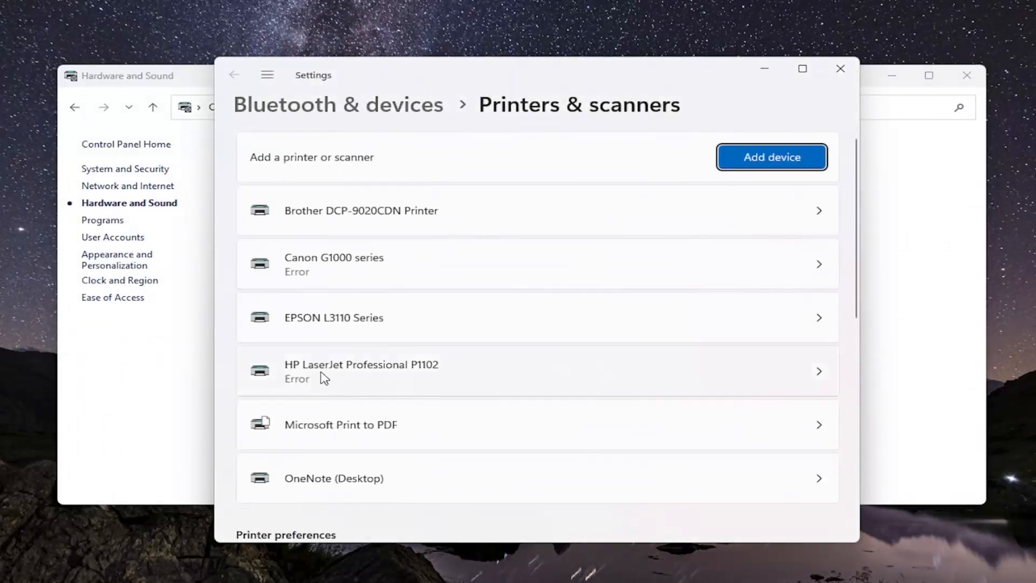
click(362, 370)
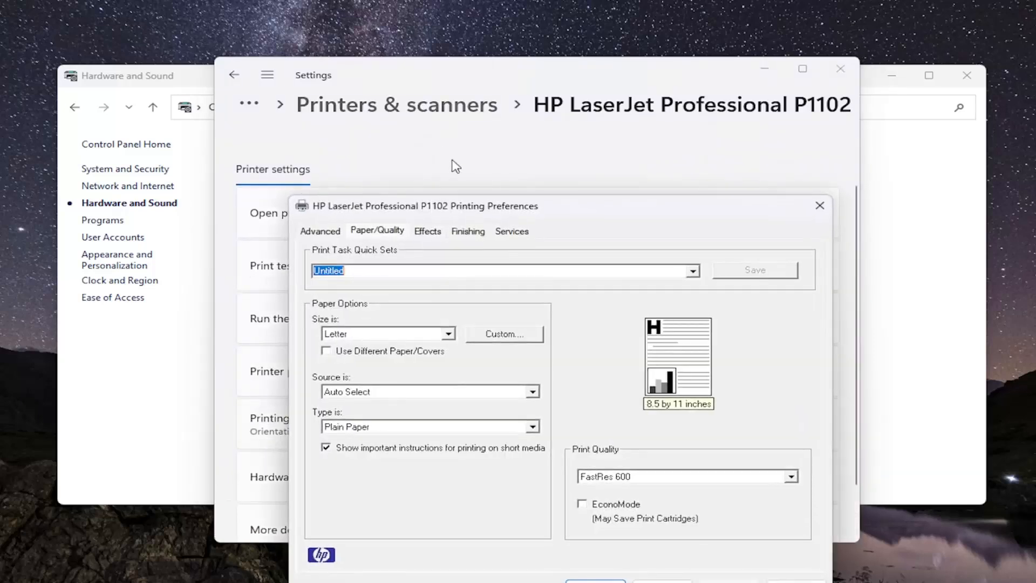
drag(417, 205, 416, 113)
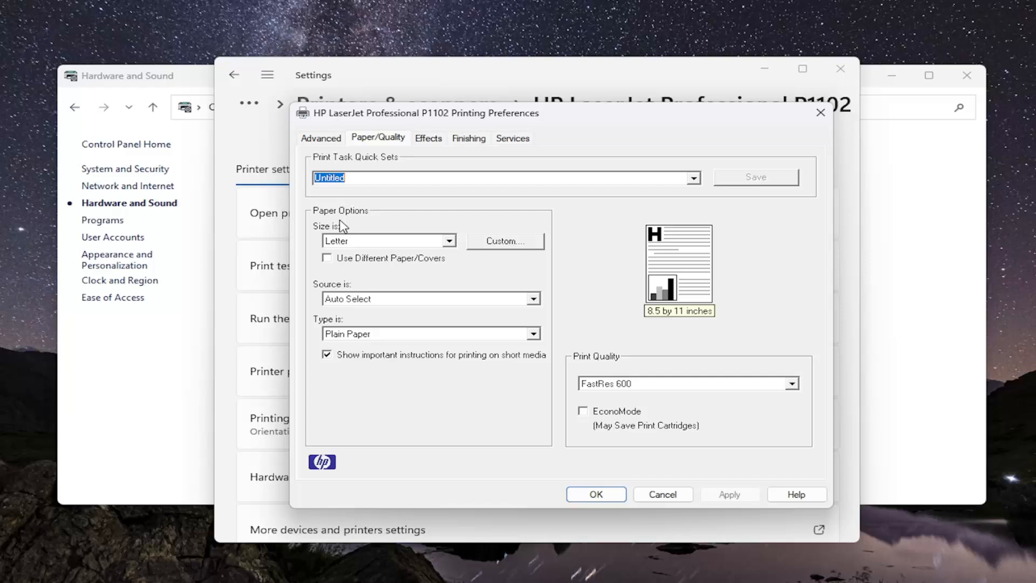
mouse_move(355, 247)
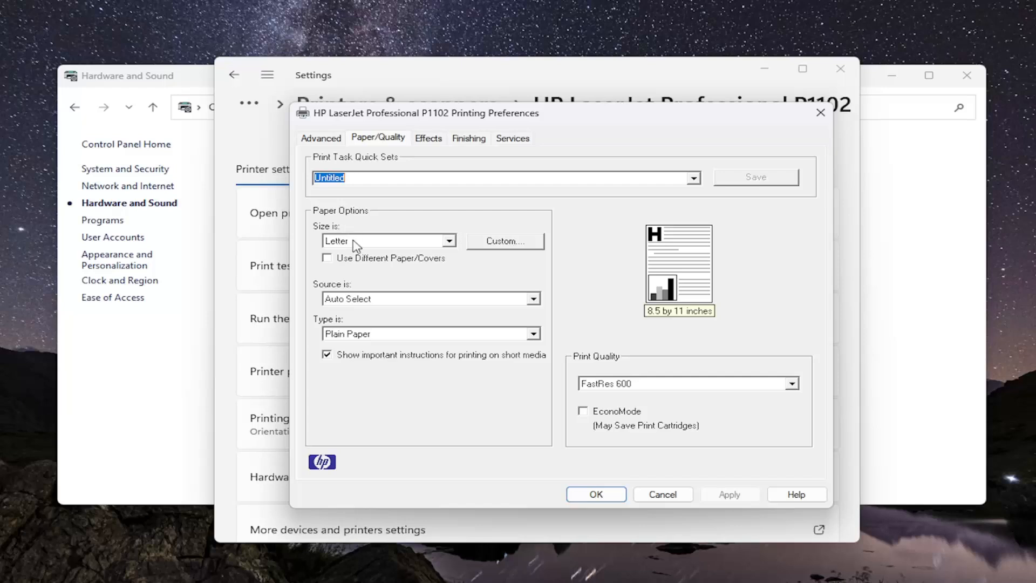
mouse_move(329, 233)
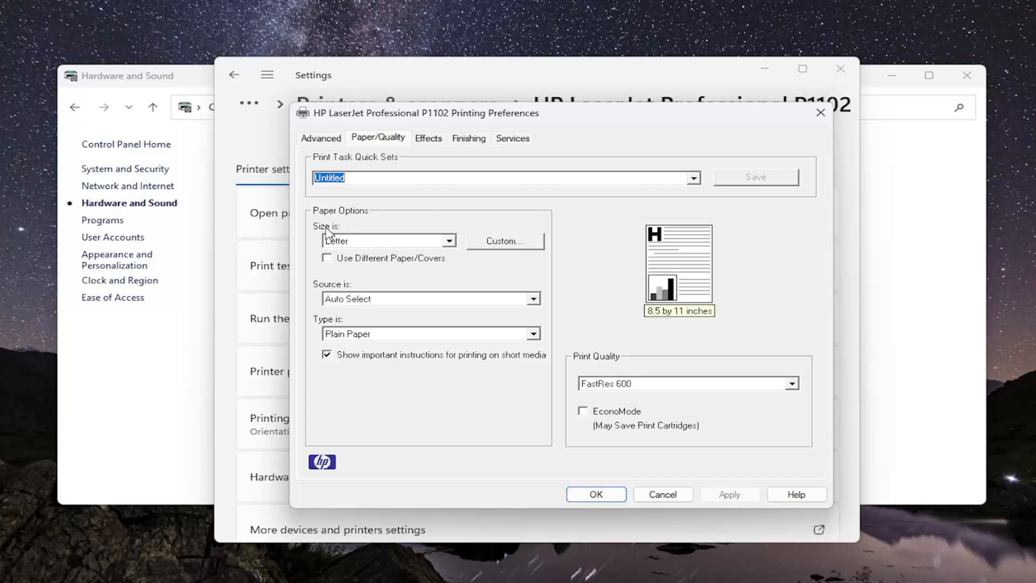
mouse_move(410, 247)
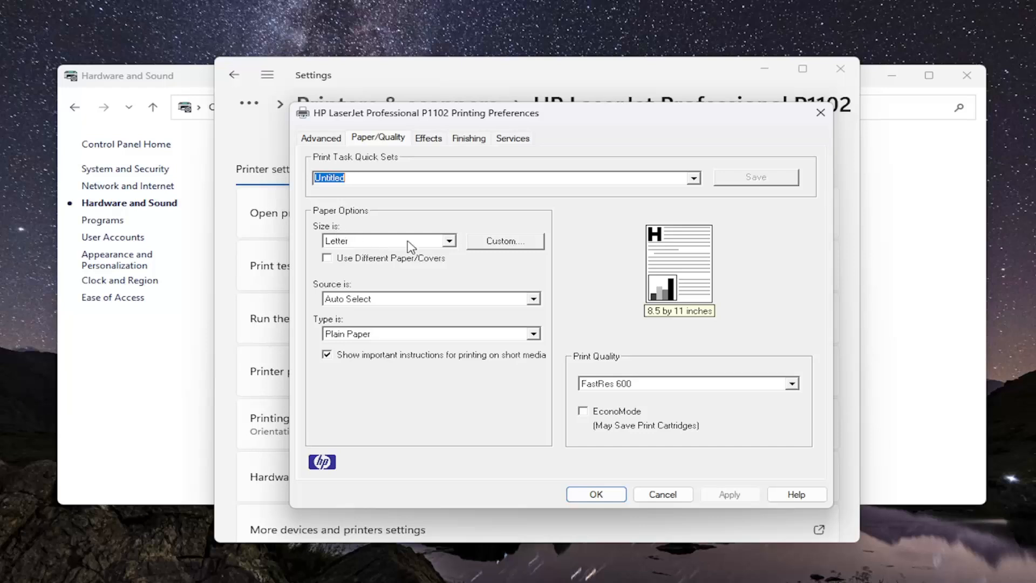
click(449, 240)
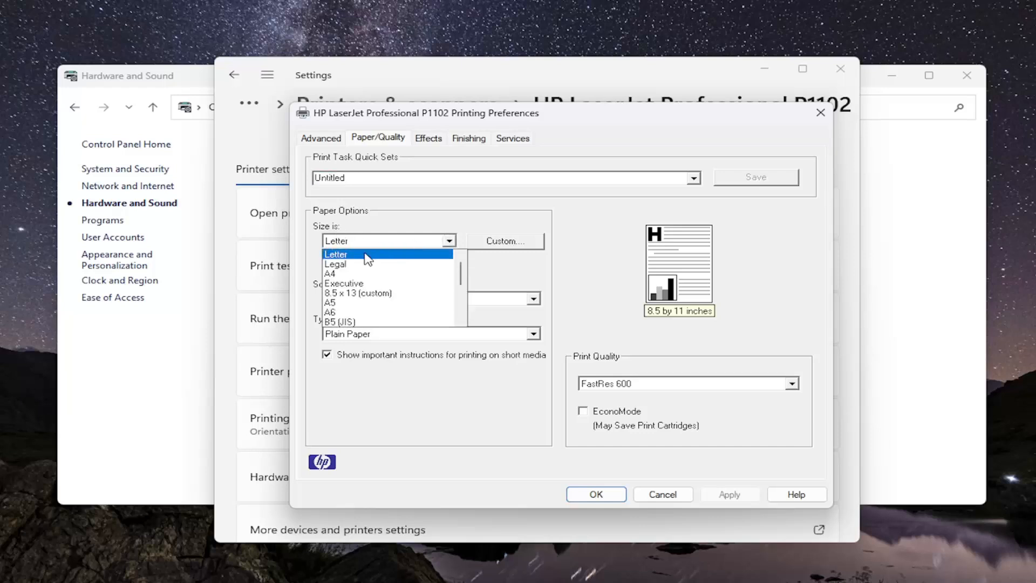
mouse_move(345, 283)
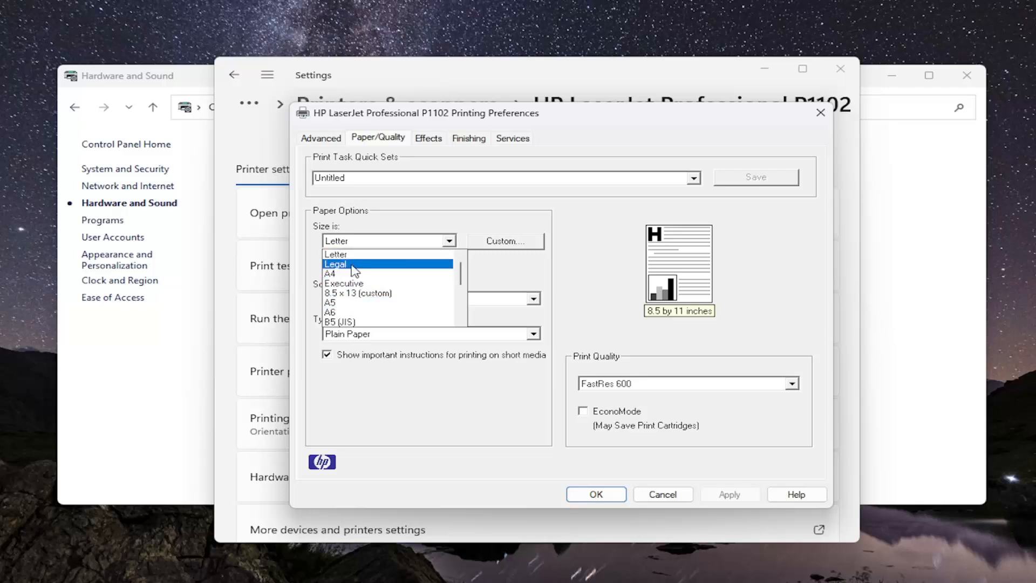
click(335, 255)
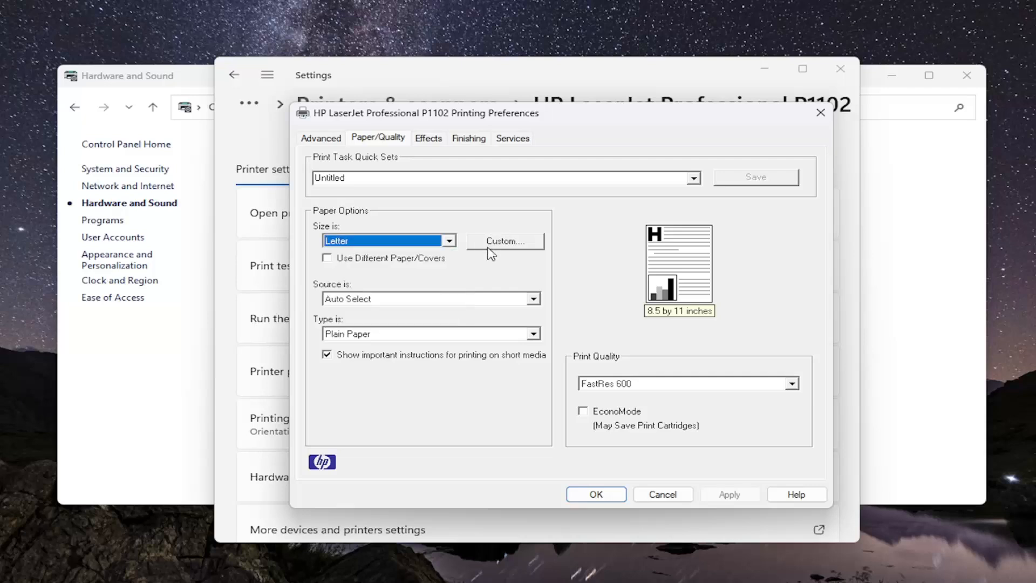
- Check the Custom Paper Size dialog and dismiss it, leaving paper size at A4 (8.27 × 11.69 in)
click(504, 241)
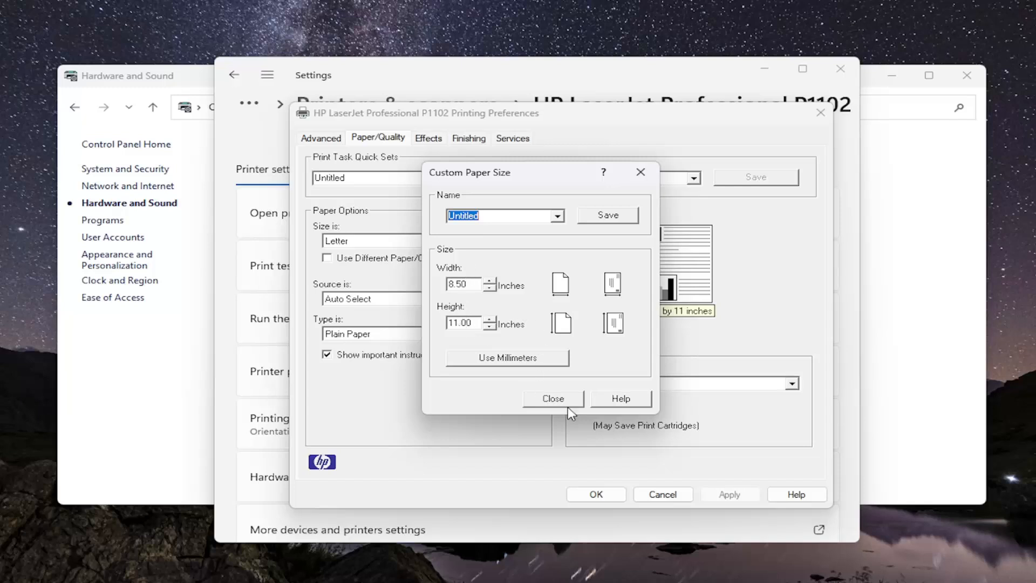
click(553, 399)
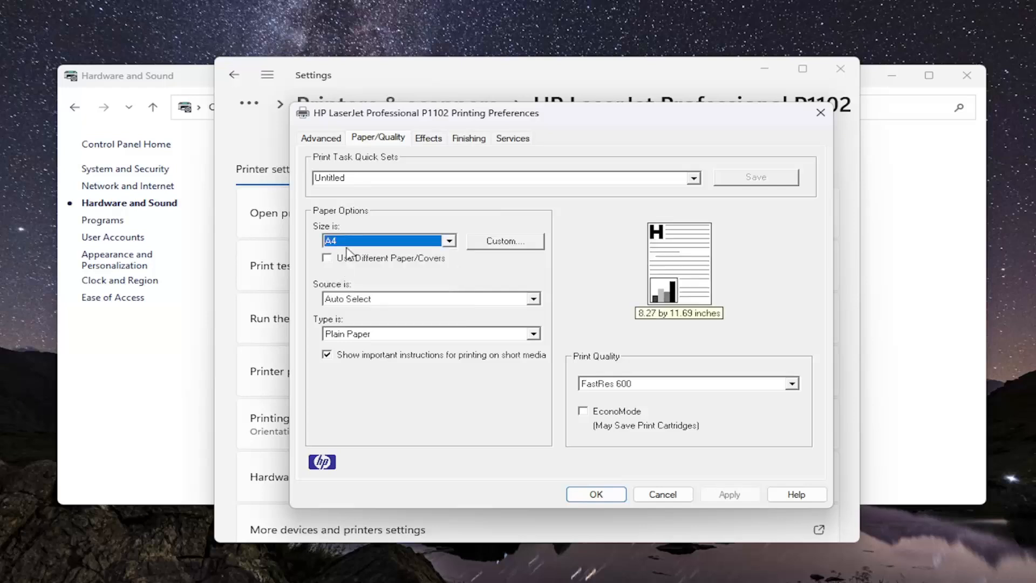
- Apply the A4 setting with OK and close Settings and Control Panel back to the desktop
click(449, 241)
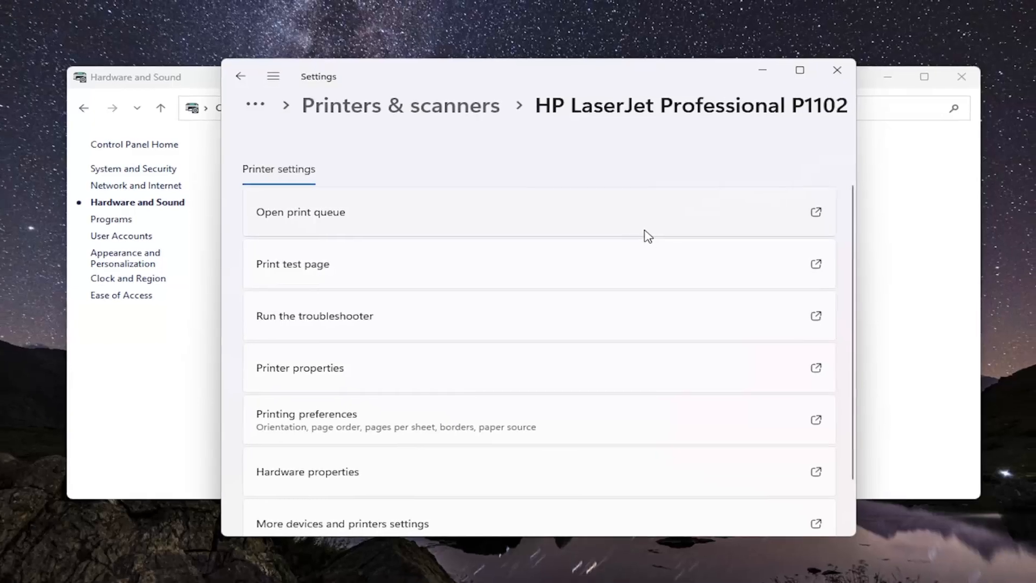
click(837, 70)
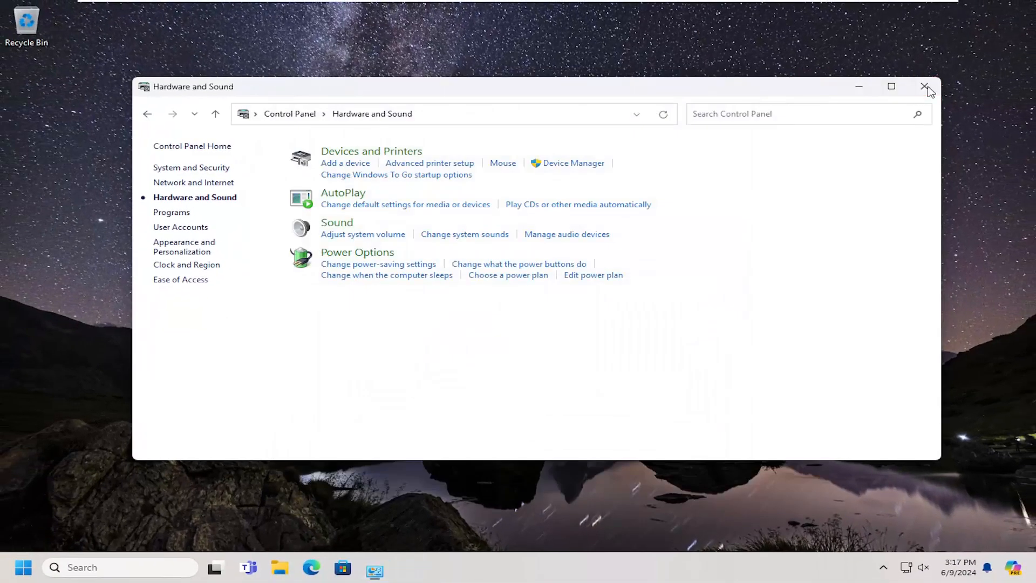
click(926, 87)
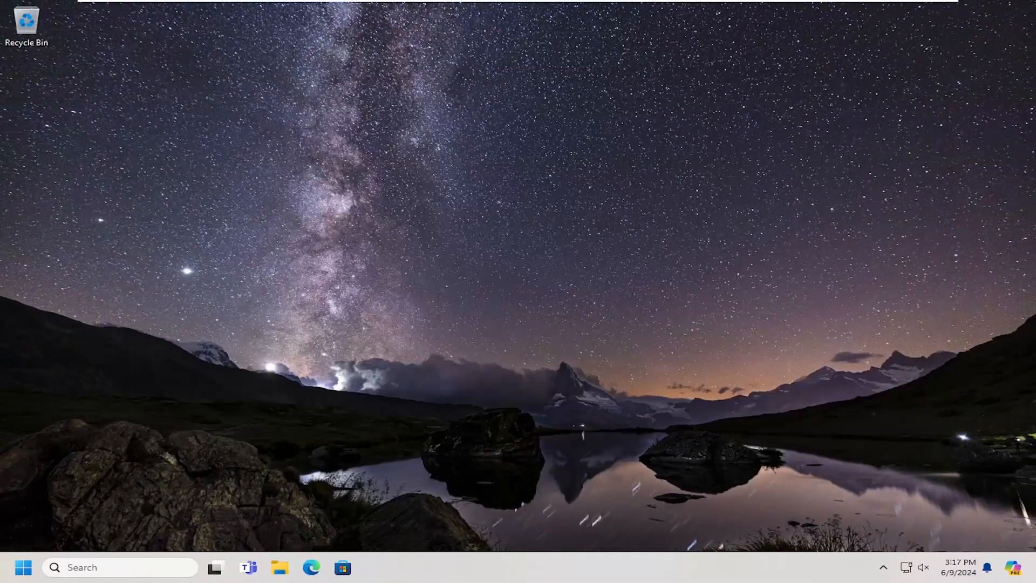